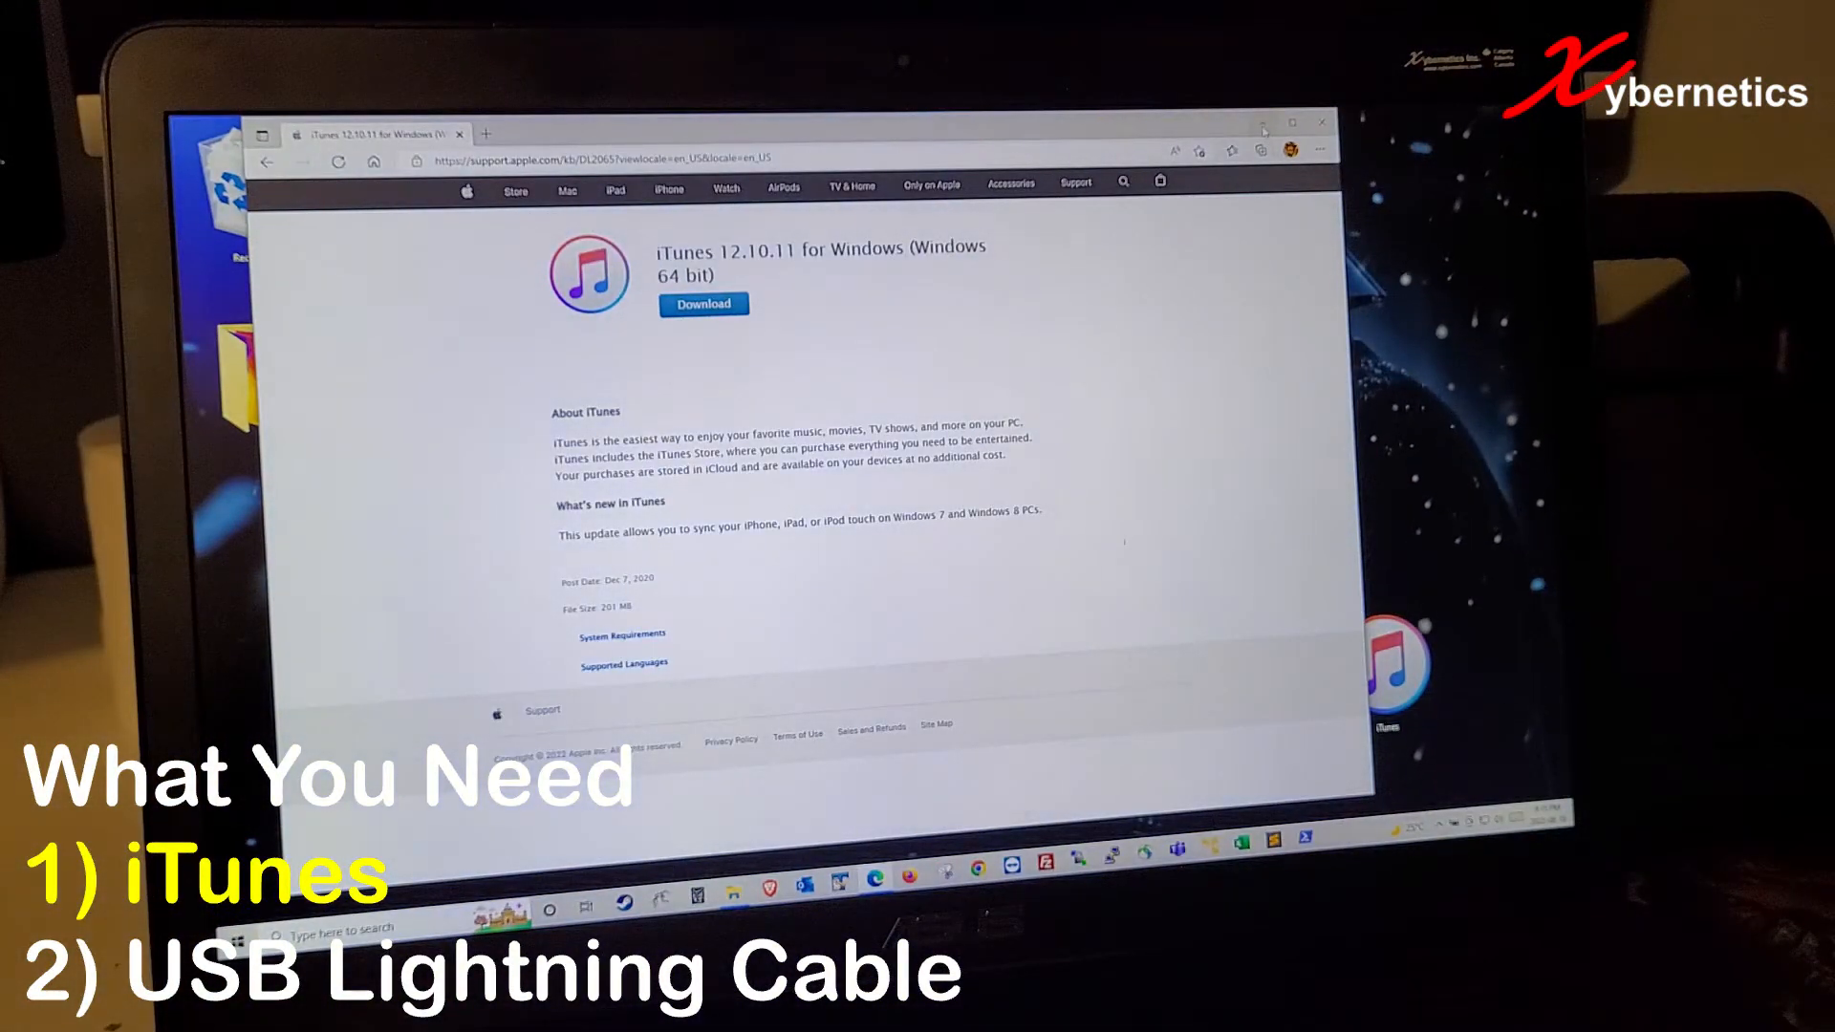
Step: Download the iTunes 12.10.11 for Windows (64-bit) installer from Apple's support page
{"action": "left_click", "coordinate": [1321, 121]}
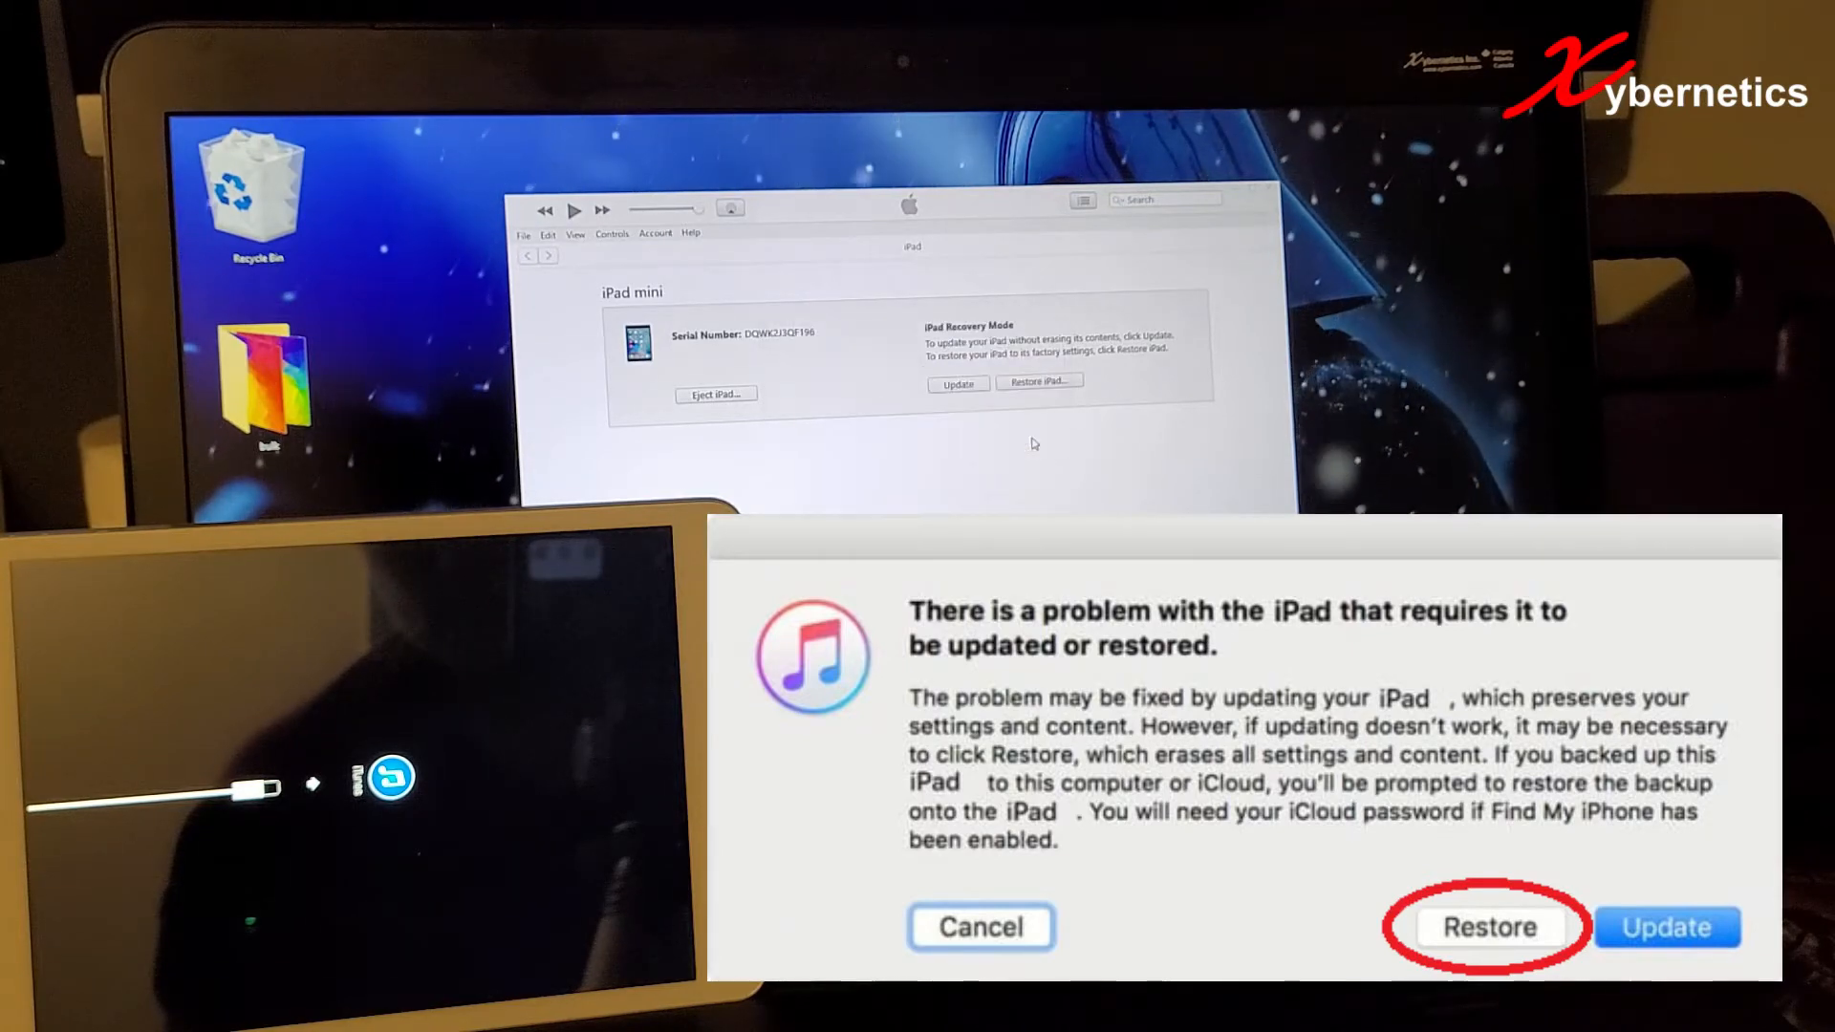
Step: Choose Restore for the iPad mini, then confirm with Restore and Update
{"action": "left_click", "coordinate": [1488, 927]}
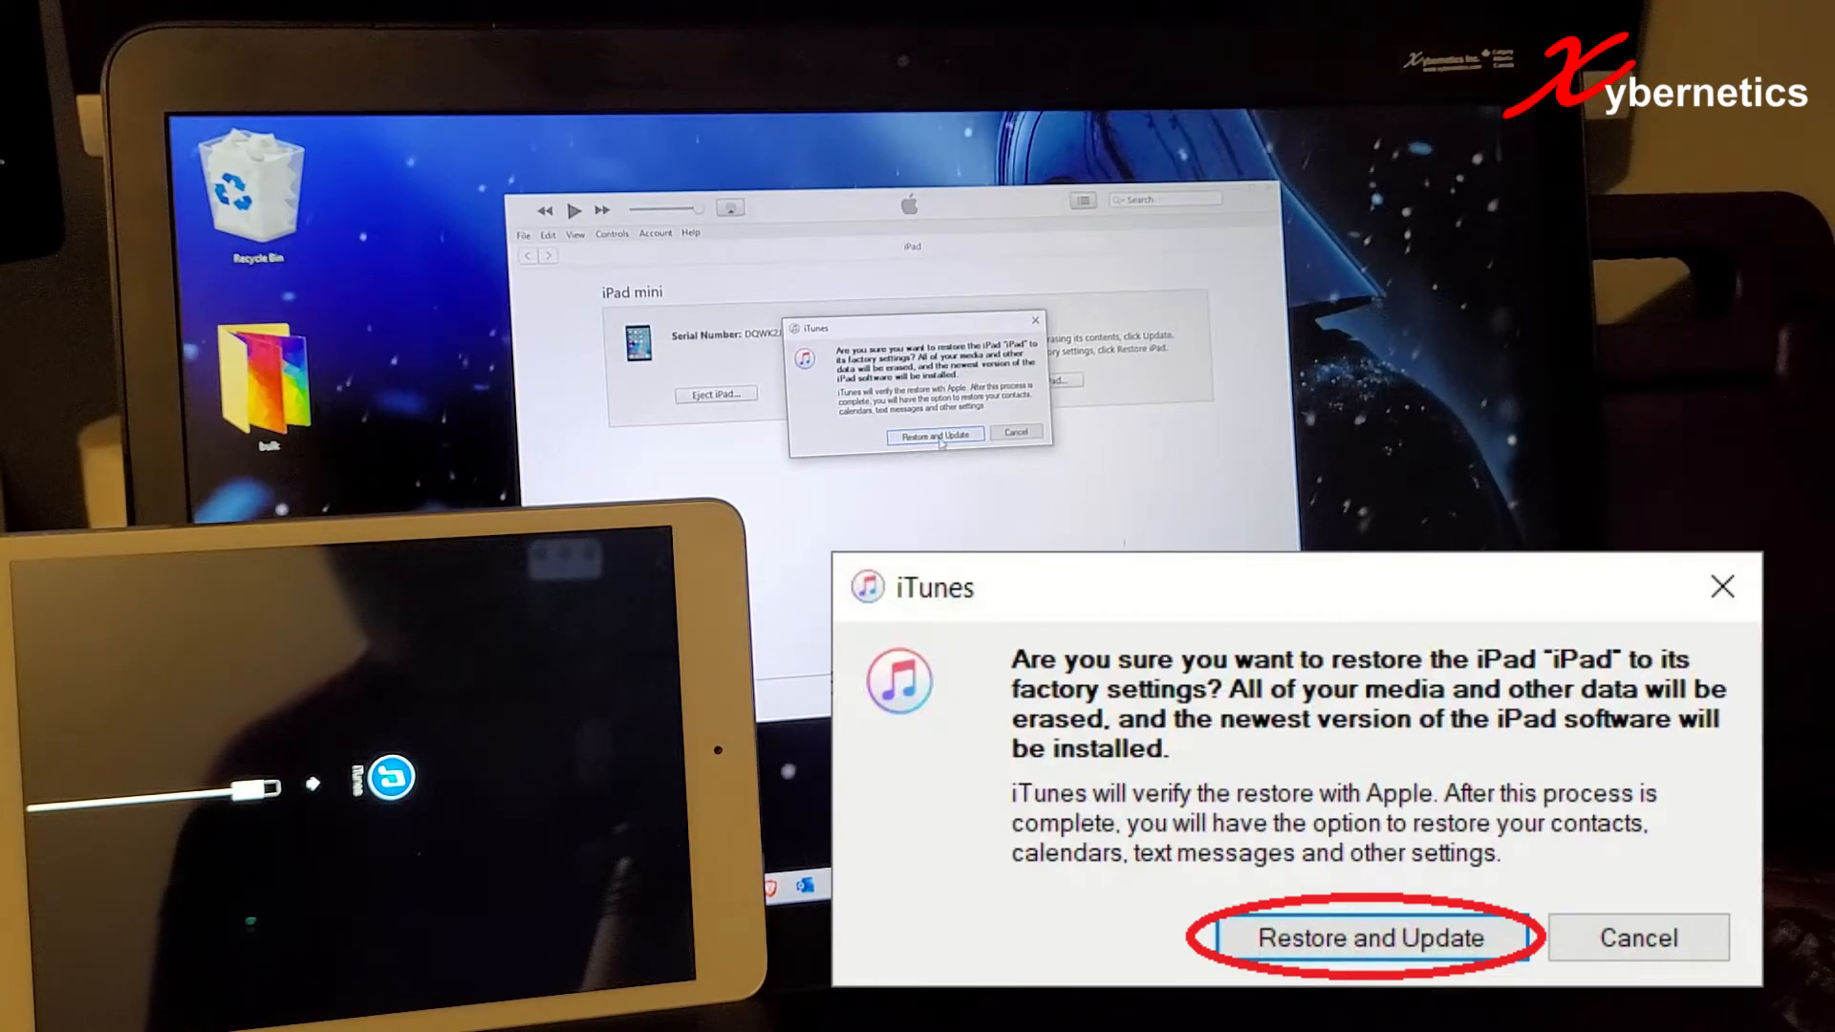
{"action": "left_click", "coordinate": [1369, 938]}
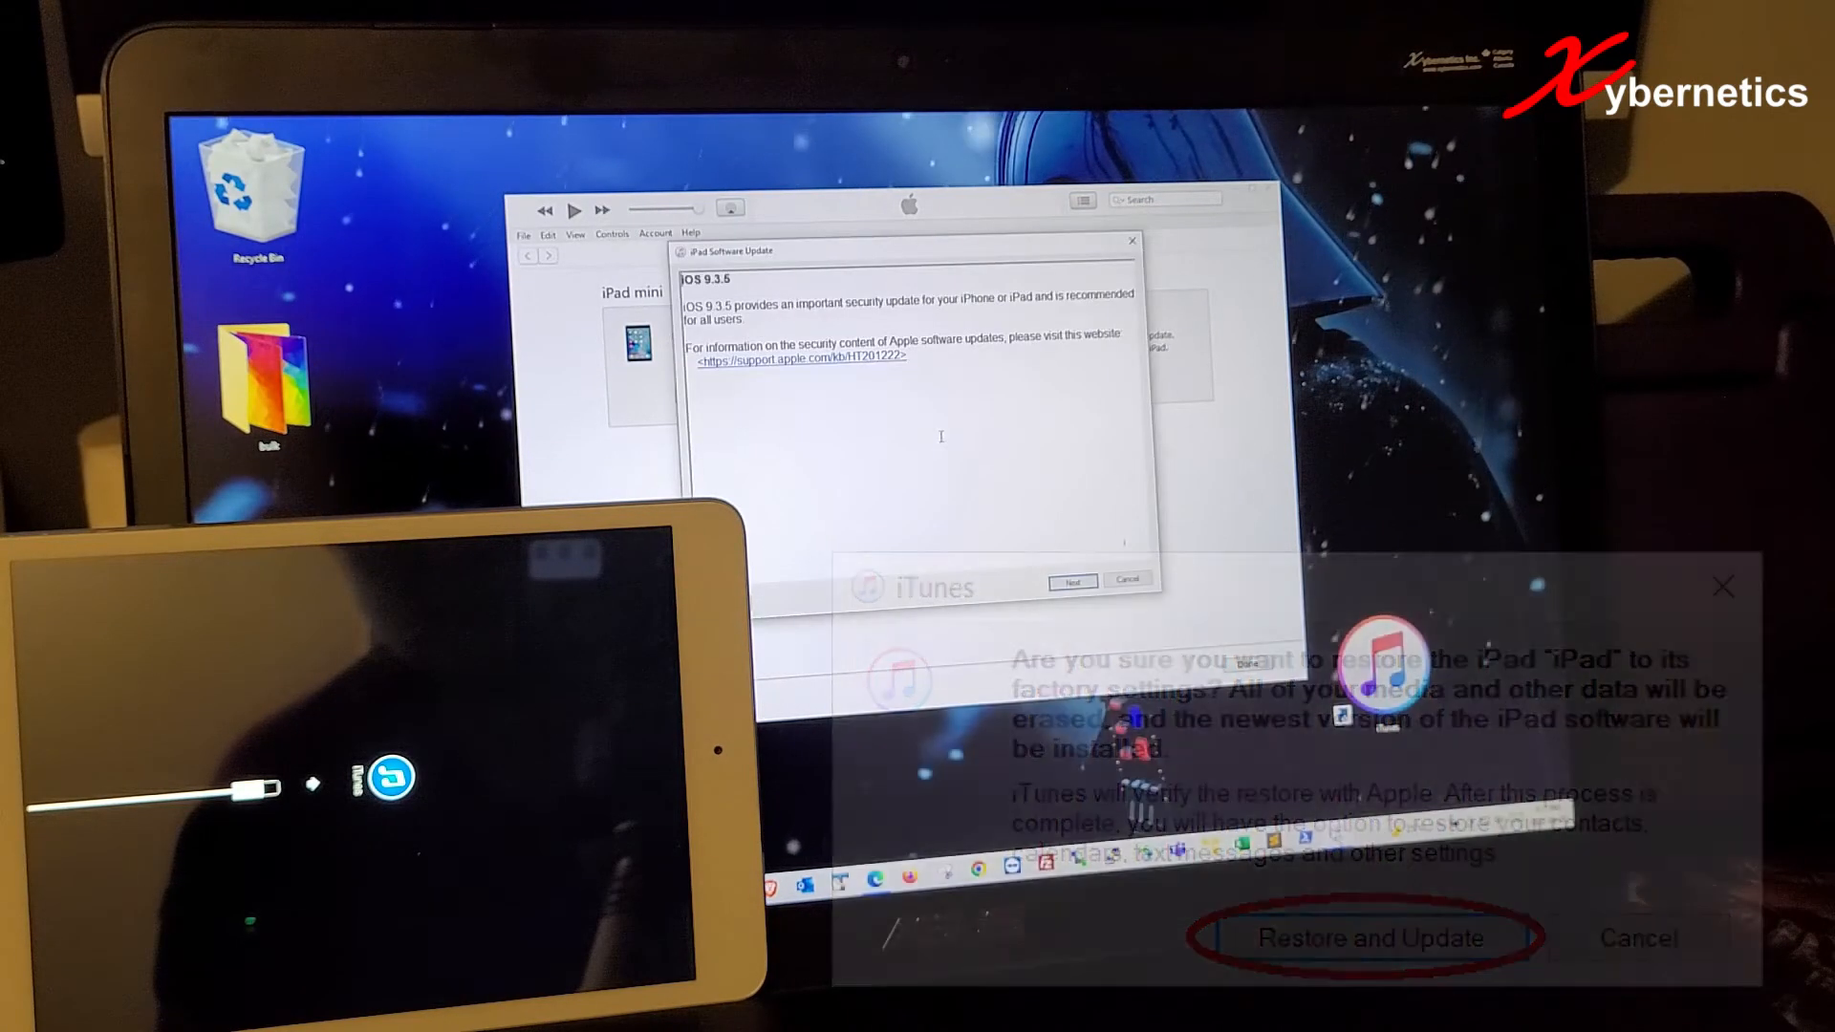
Step: Accept the iOS 9.3.5 notes and terms to start the download, then close back to Music
{"action": "left_click", "coordinate": [1367, 937]}
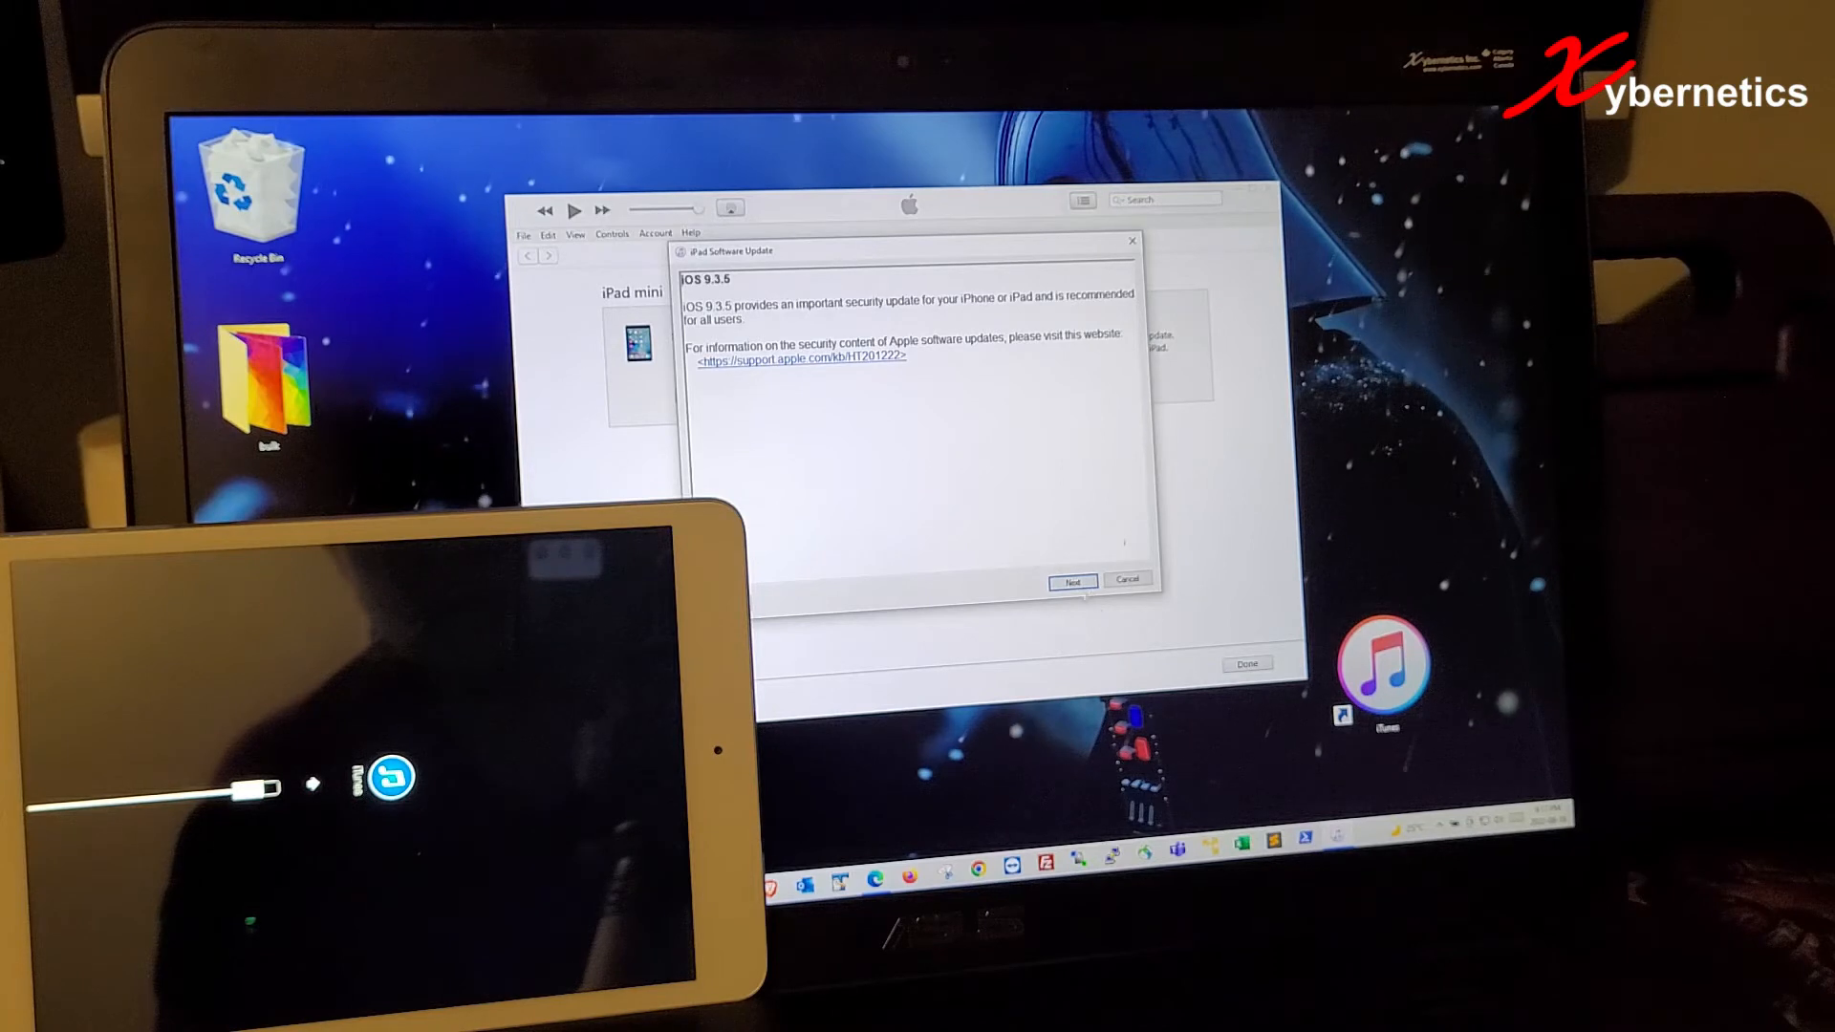
{"action": "left_click", "coordinate": [1073, 582]}
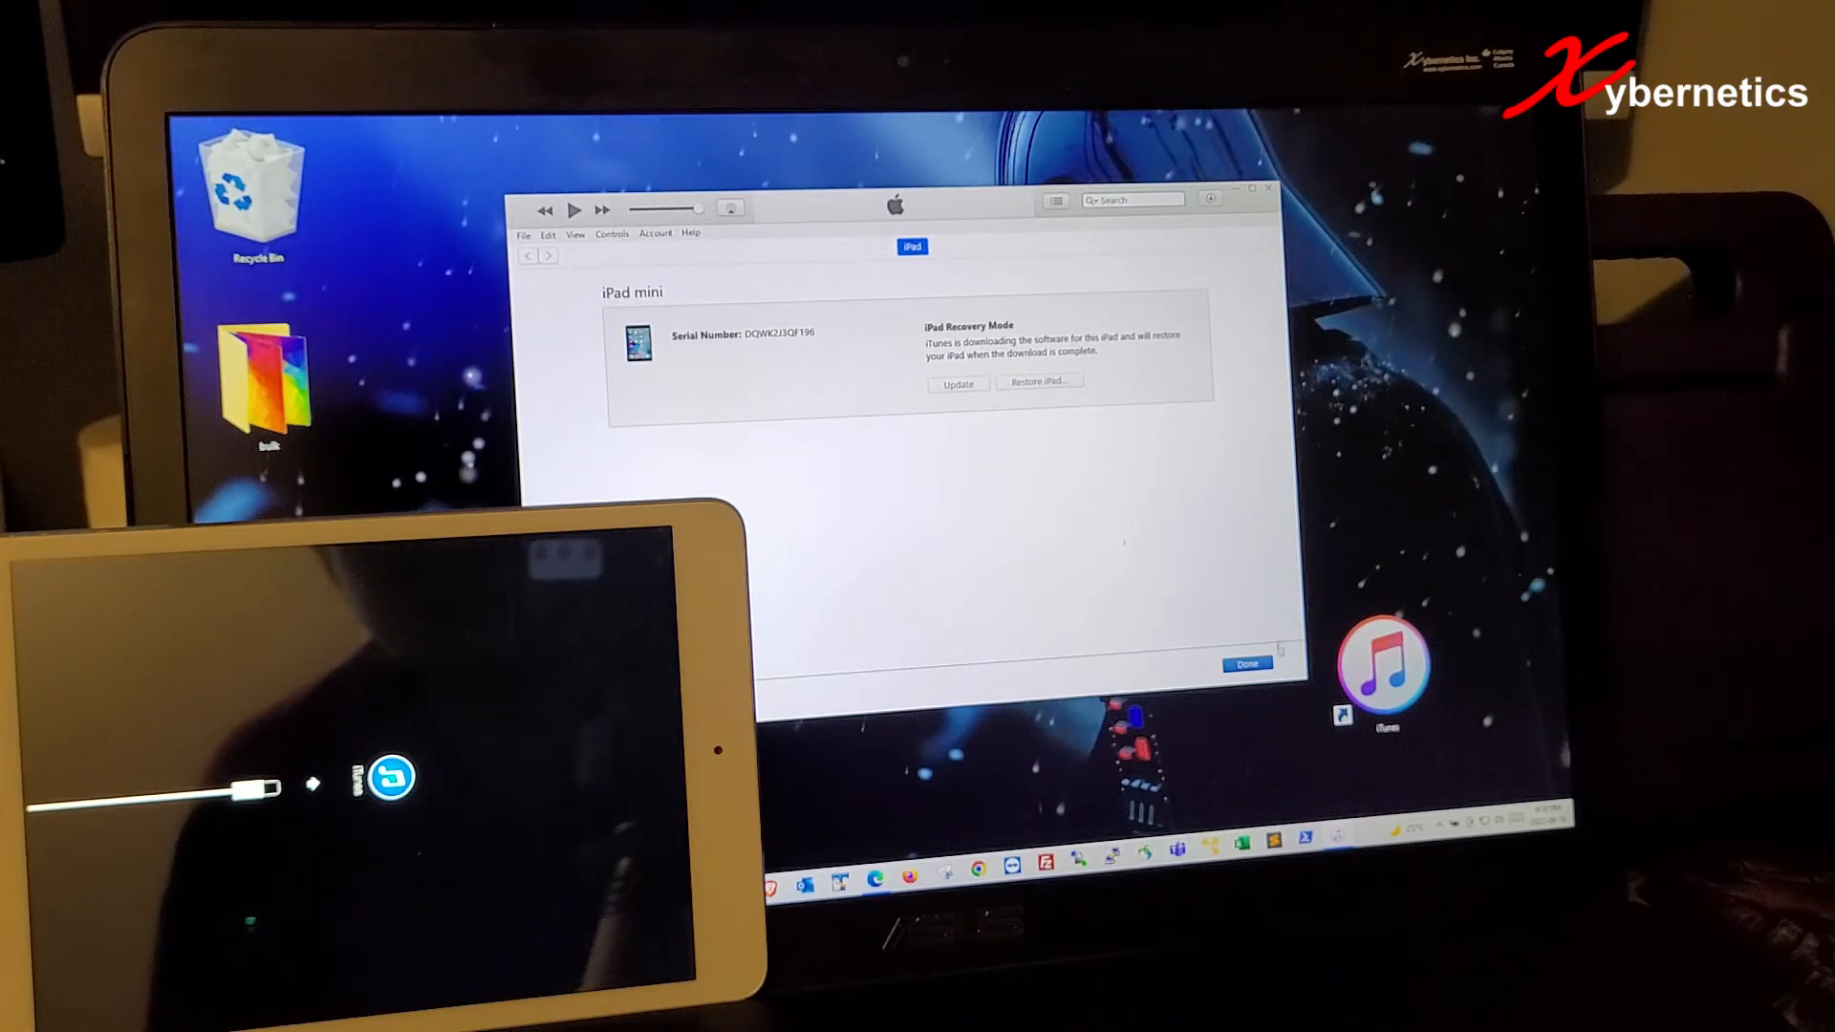
{"action": "left_click", "coordinate": [1245, 664]}
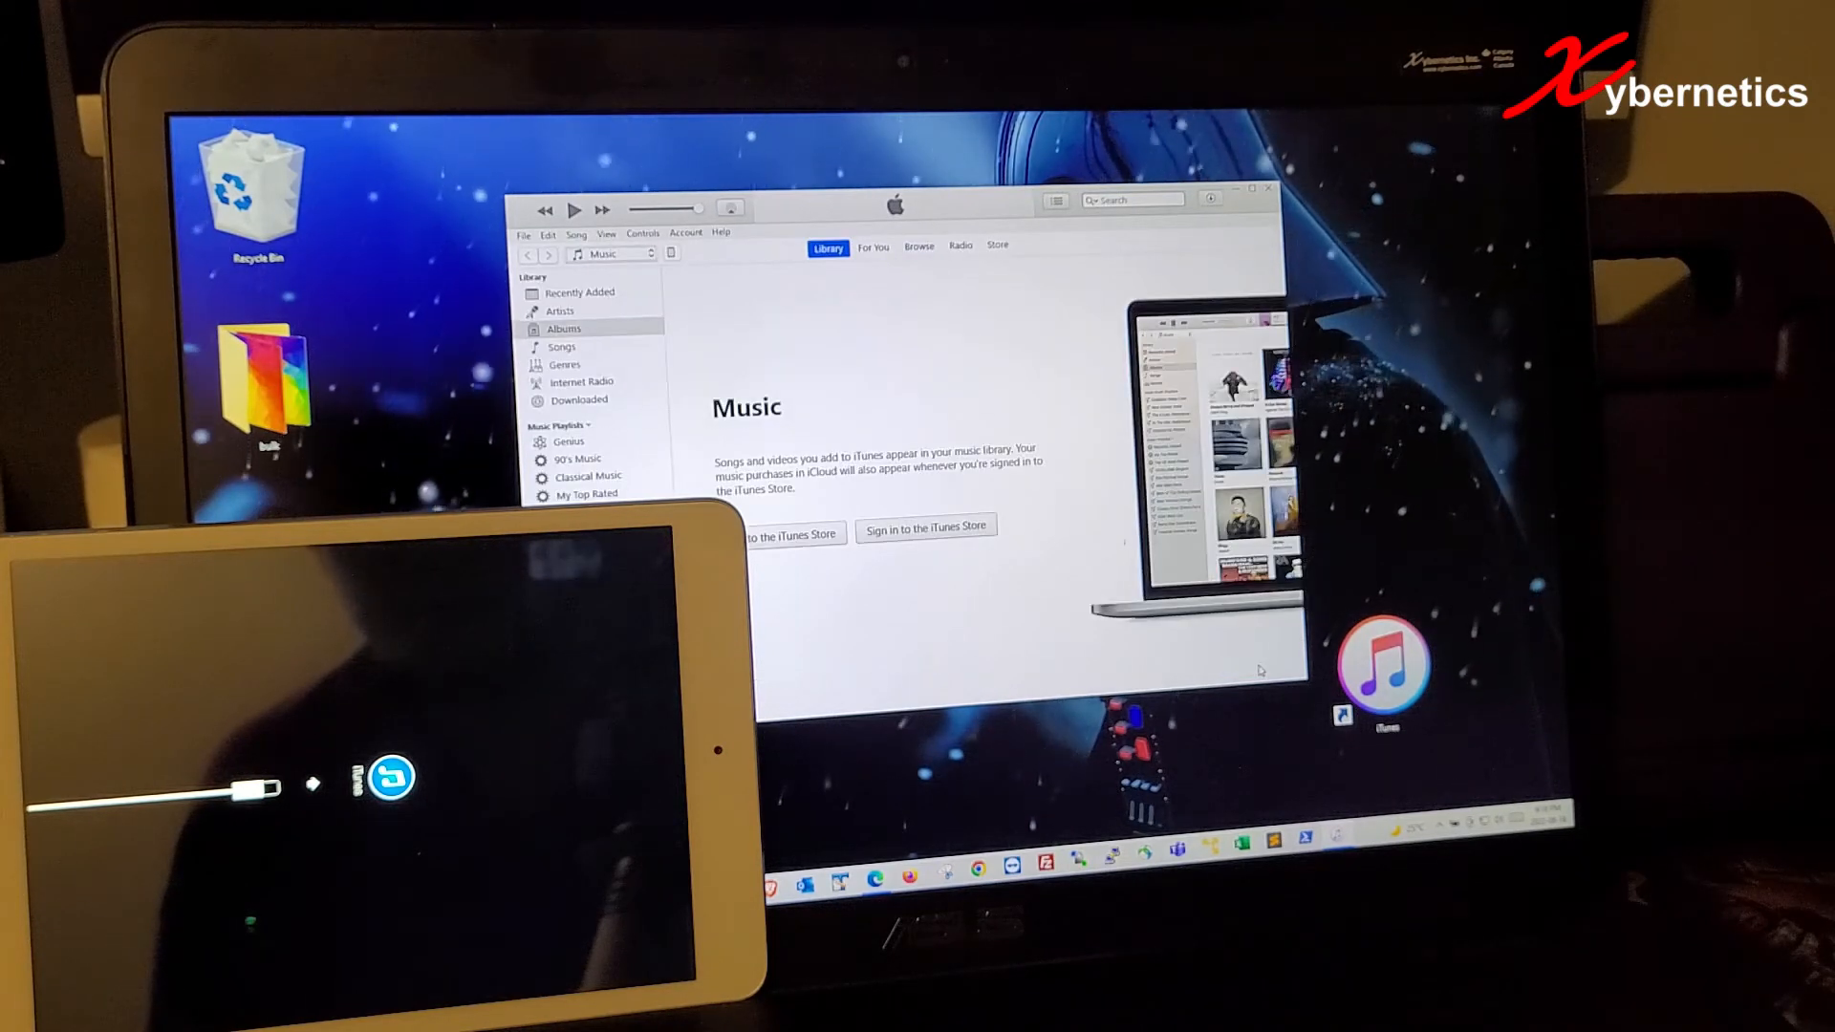